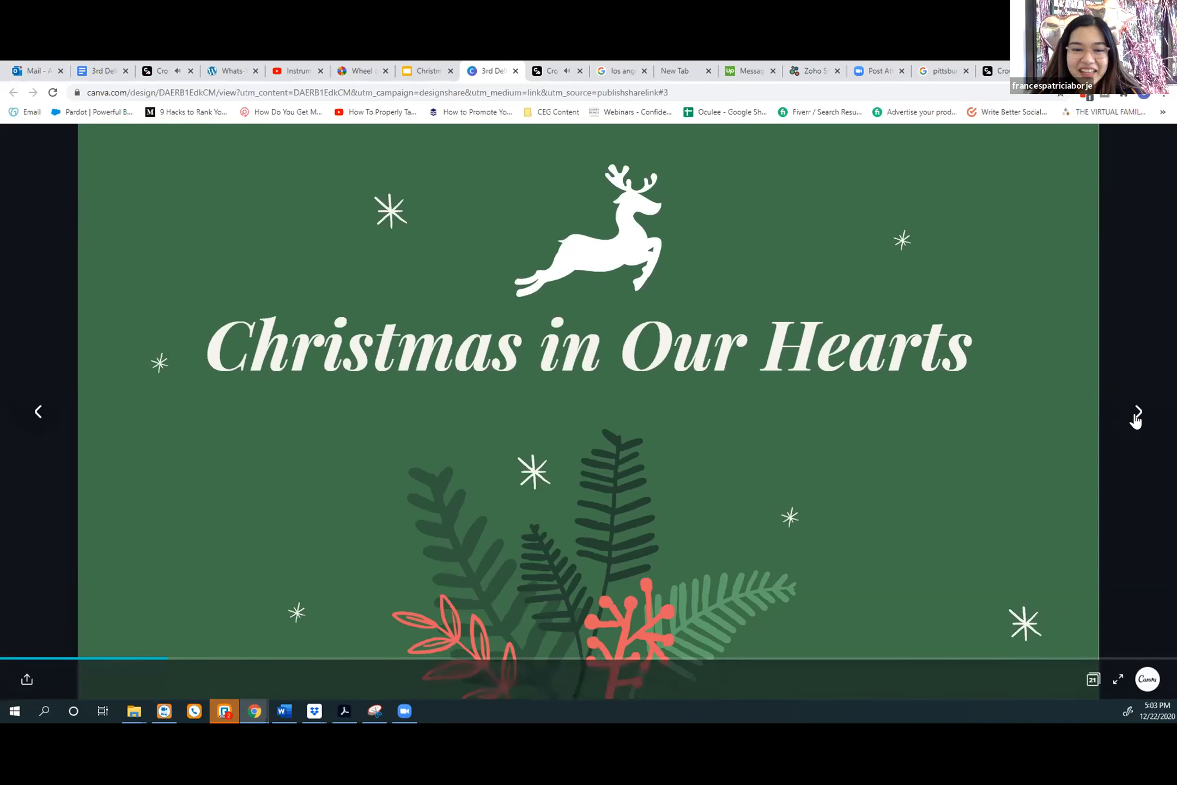
Step: Advance from the 'Christmas in Our Hearts' slide to the blank ornament-and-tree slide
click(1137, 411)
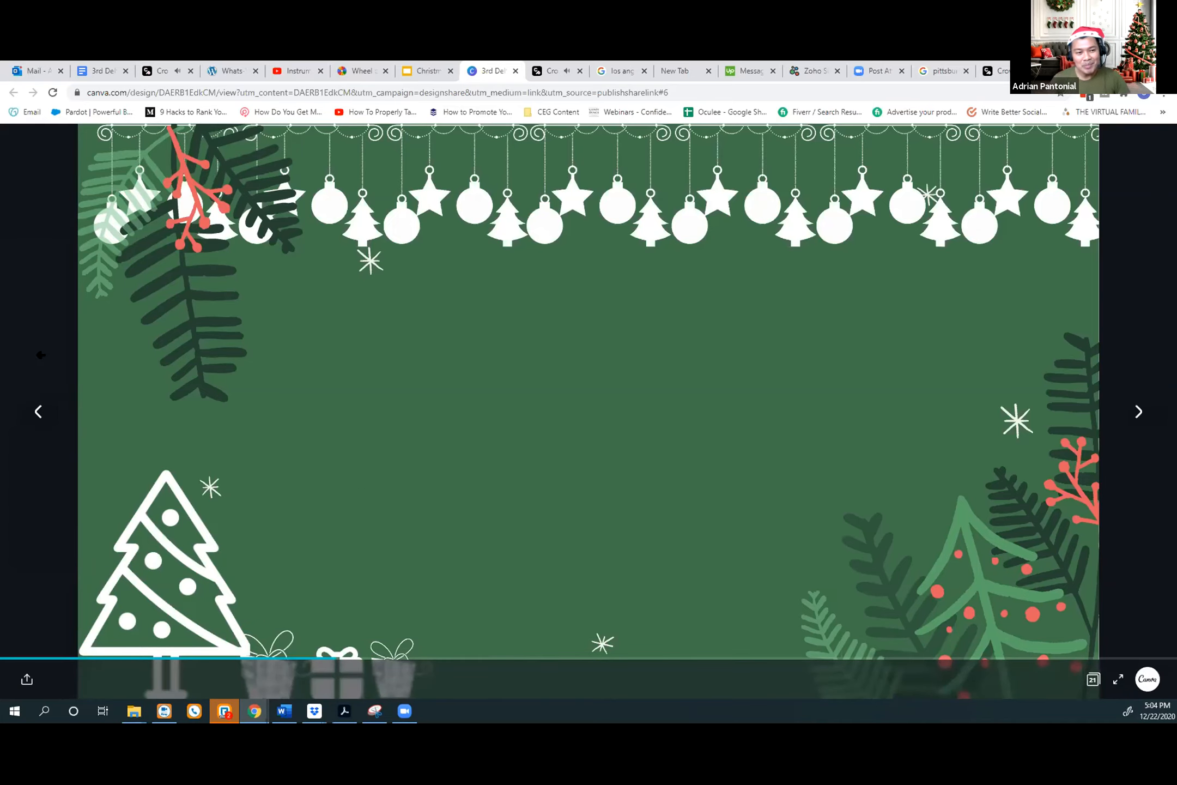
mouse_move(787, 392)
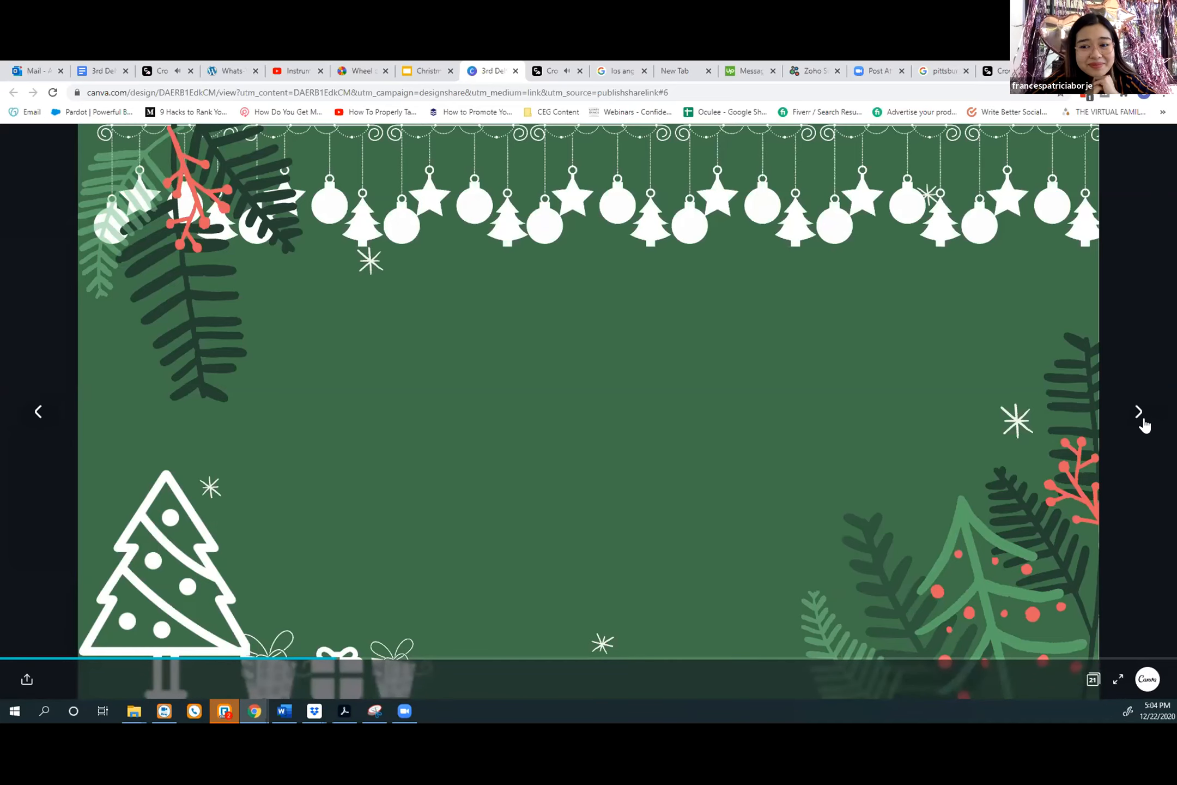
Step: Show the 'Kumukutikutitap' title on the ornament-bordered slide
click(1138, 411)
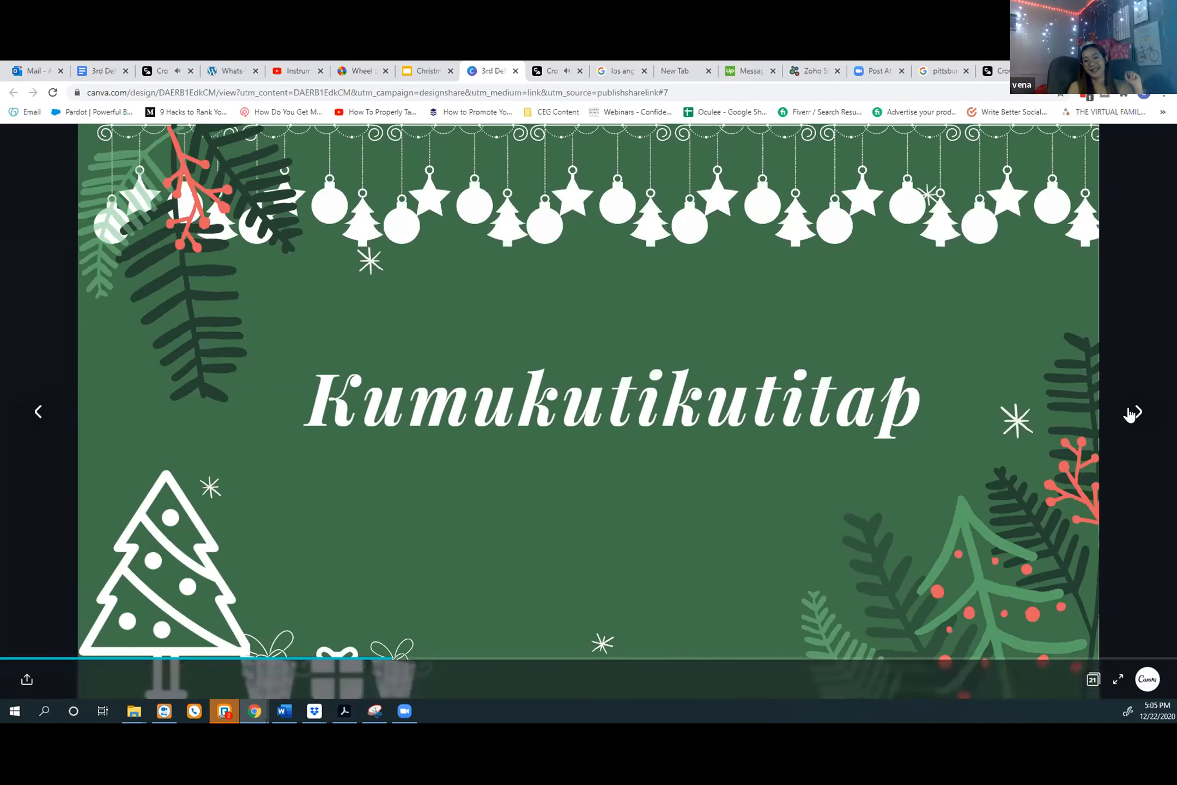
Step: Advance to the stocking-and-candy-cane slide with its blank white band
click(1136, 411)
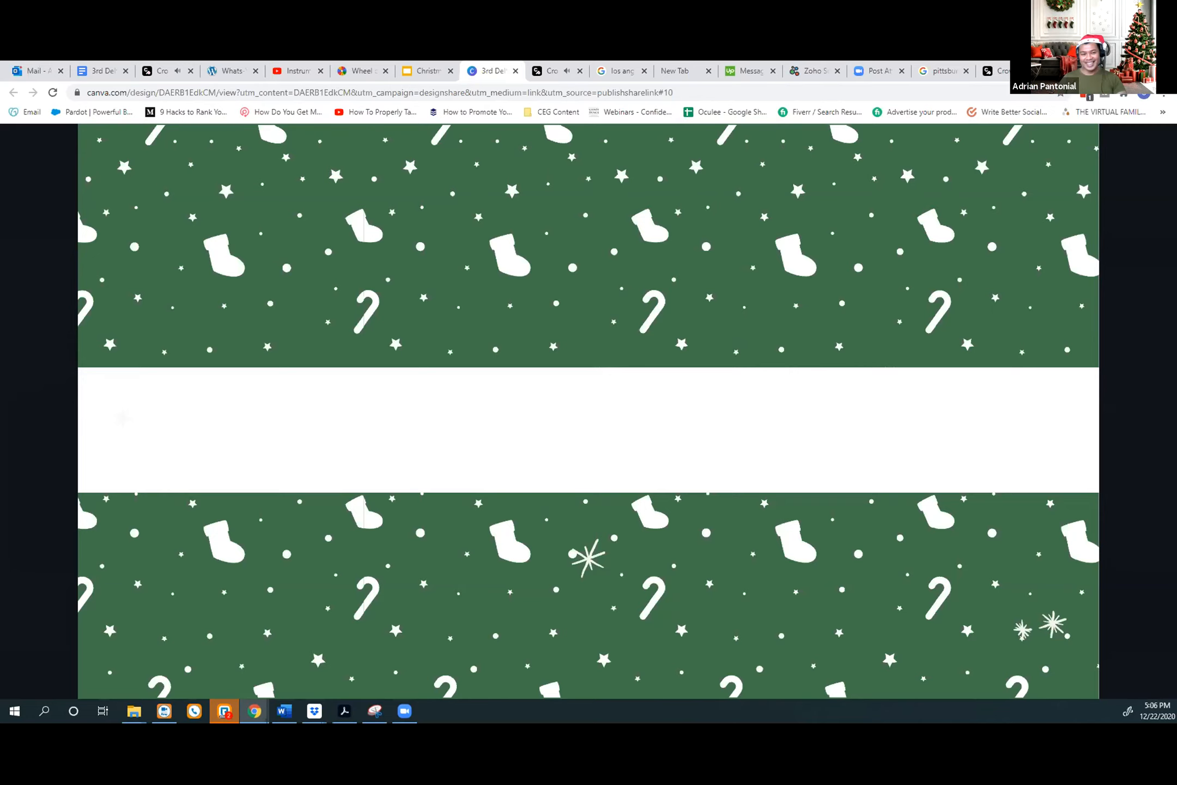
mouse_move(1140, 411)
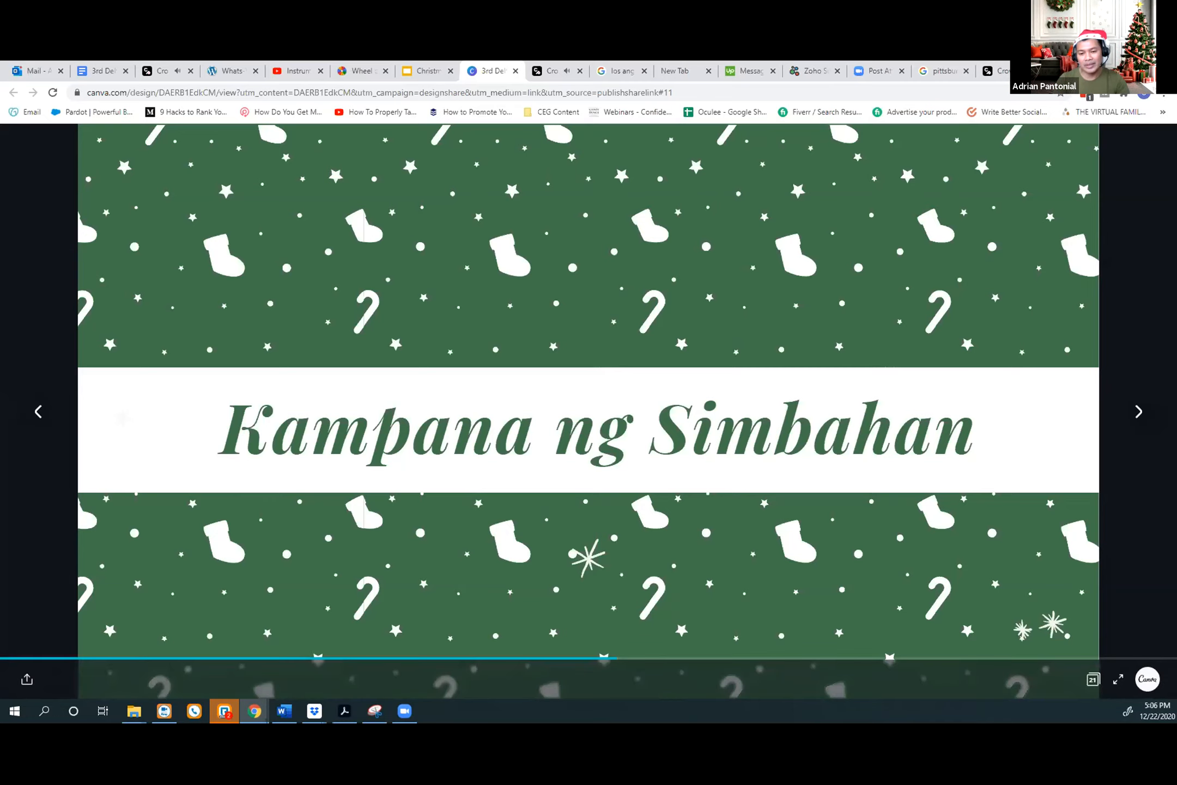
Step: Show the reindeer-and-snowman slide titled 'All I Want for Christmas Is You'
click(1138, 412)
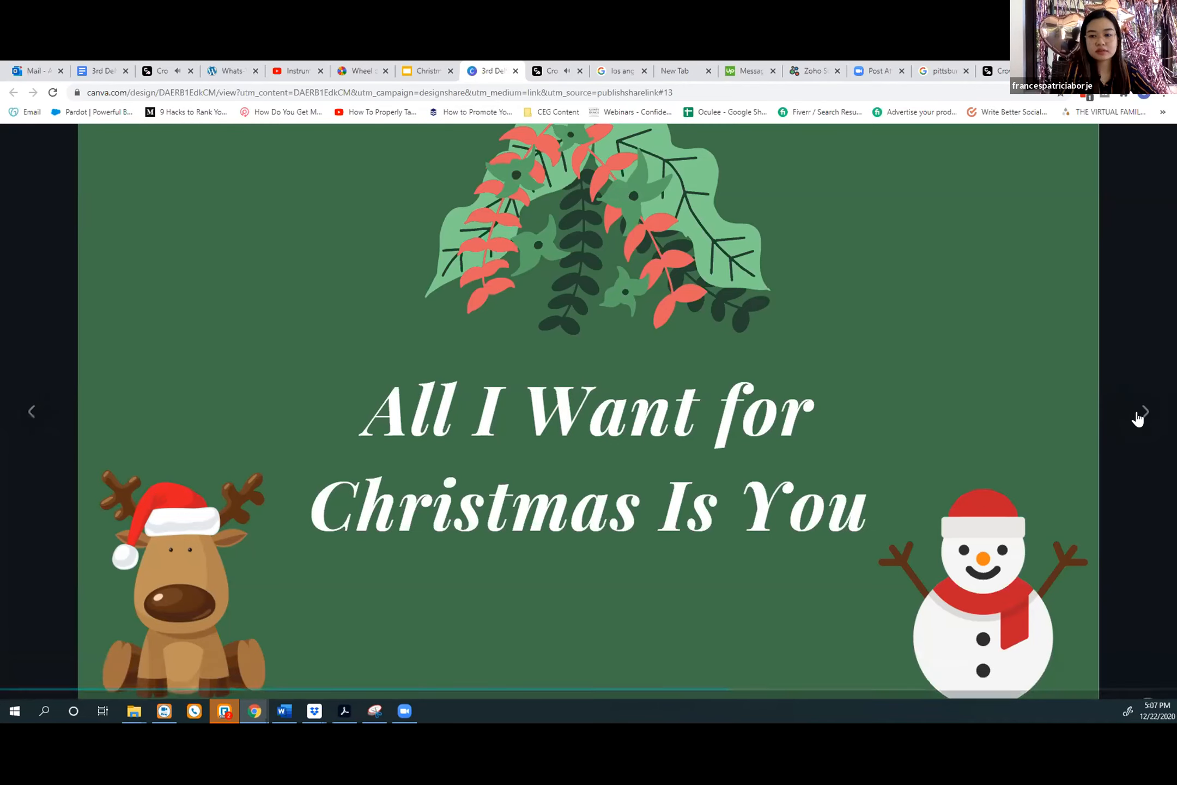
Step: Reveal 'We Wish You A Merry Christmas' on the Santa hat slide, then reach the olive berry slide
click(1138, 412)
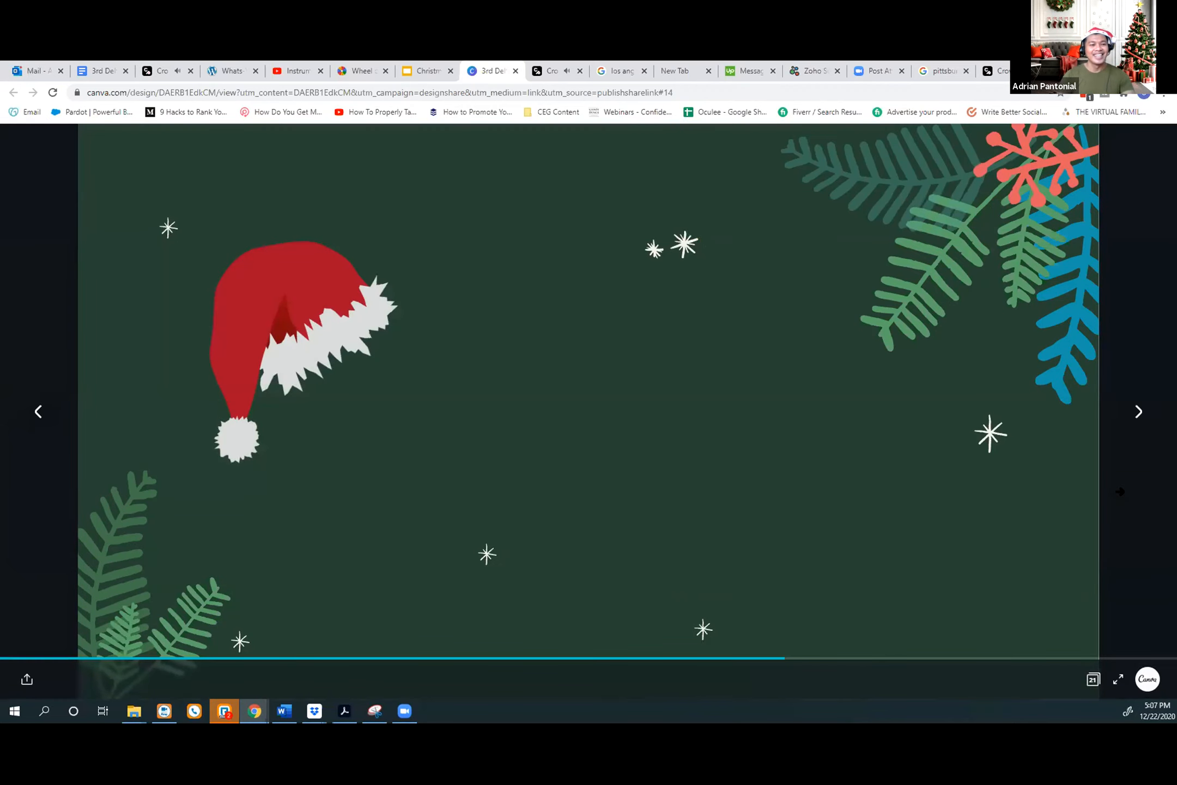
mouse_move(739, 672)
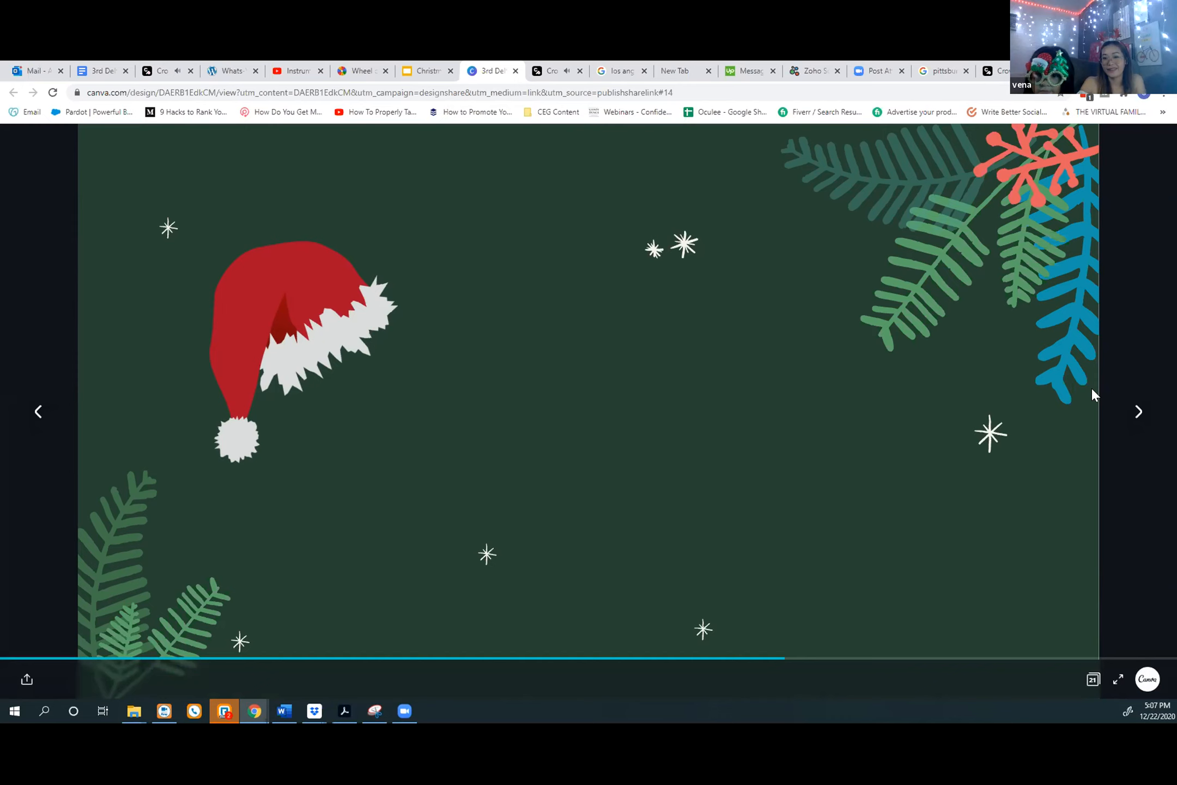
click(1138, 411)
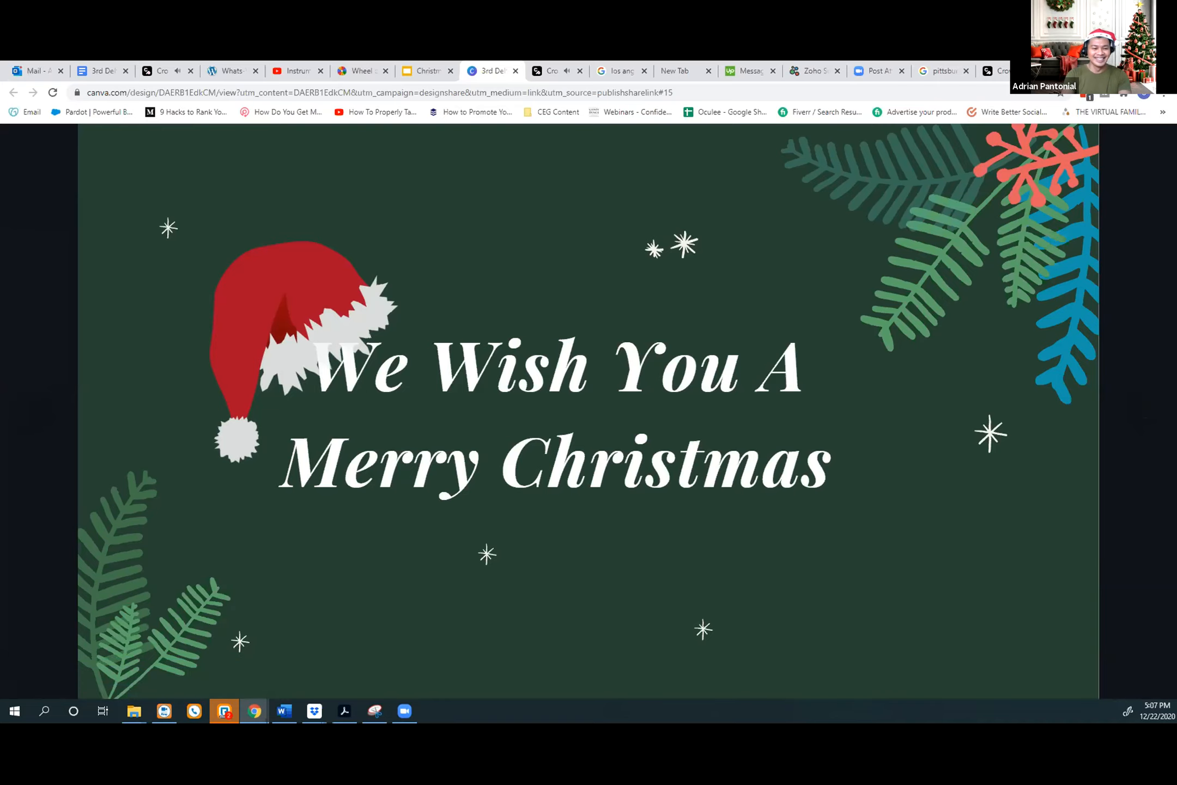
click(1138, 411)
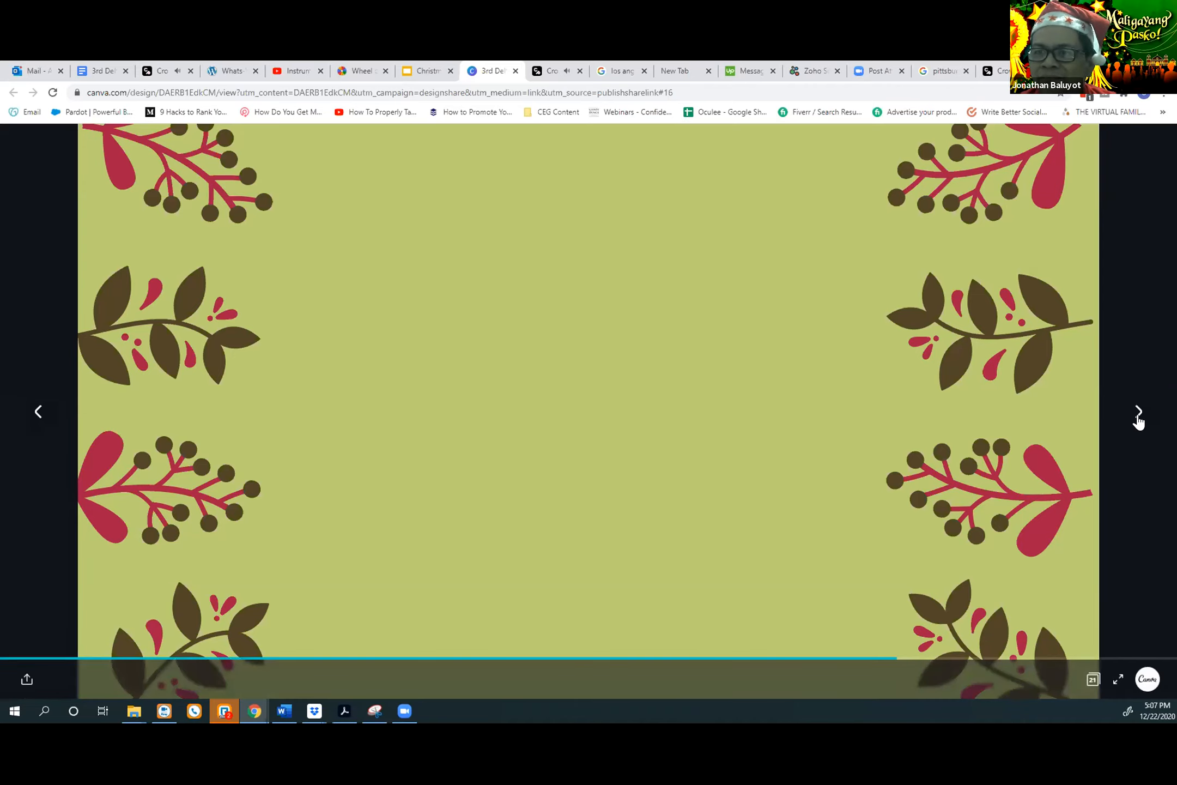
Step: Reveal 'Jingle Bell Rock' and 'O Holy Night', ending on the untitled pine-sprig slide
click(1138, 412)
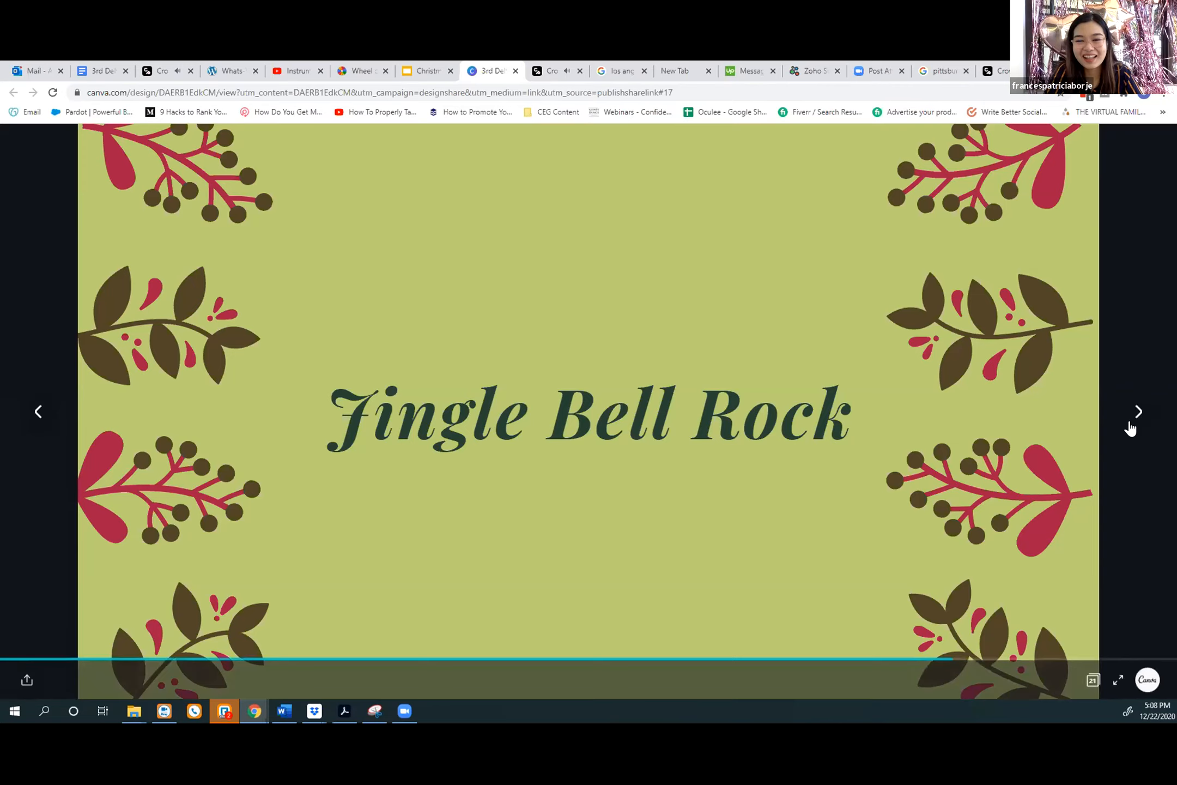
click(1138, 412)
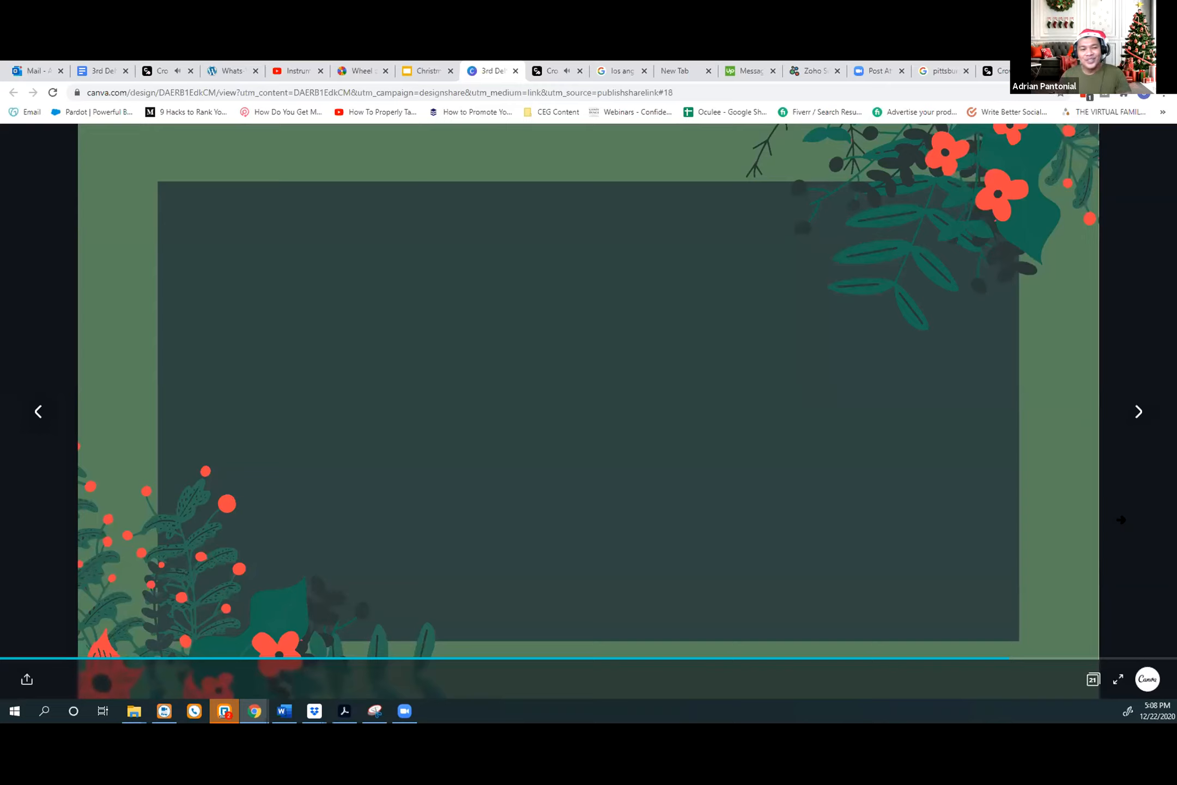
mouse_move(1032, 609)
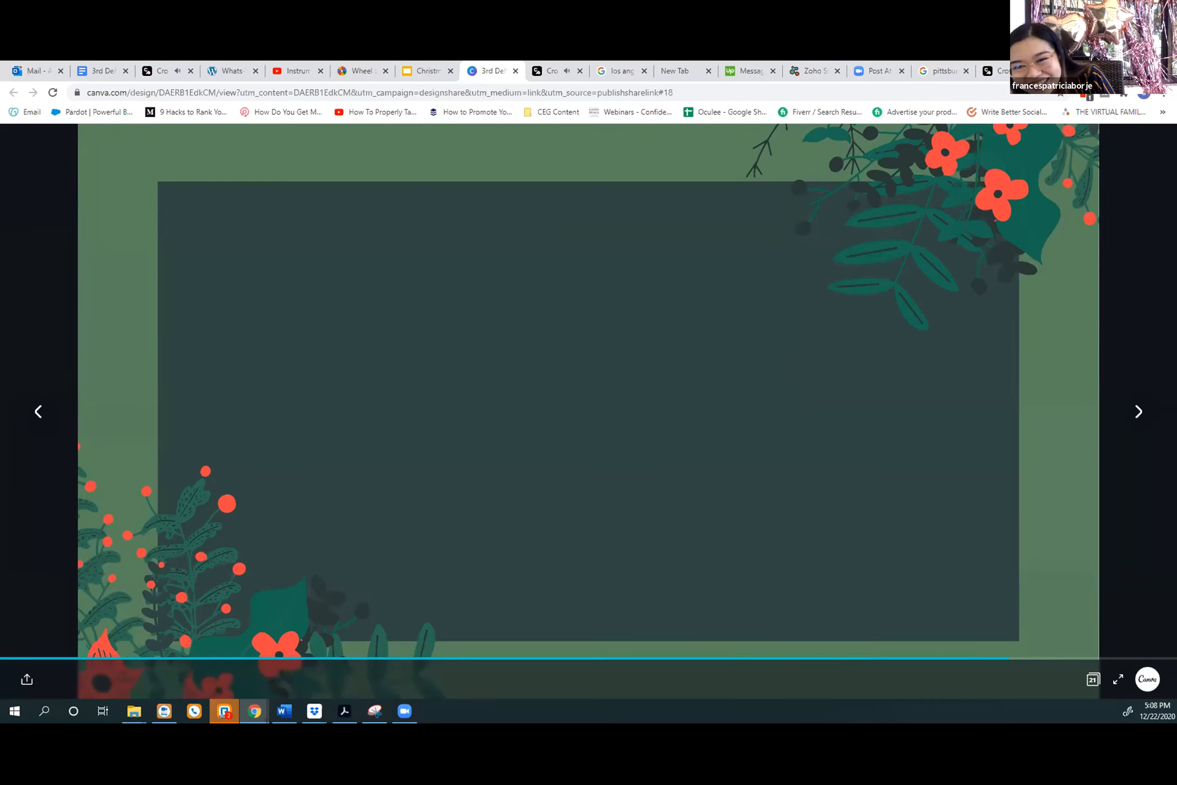
click(1138, 411)
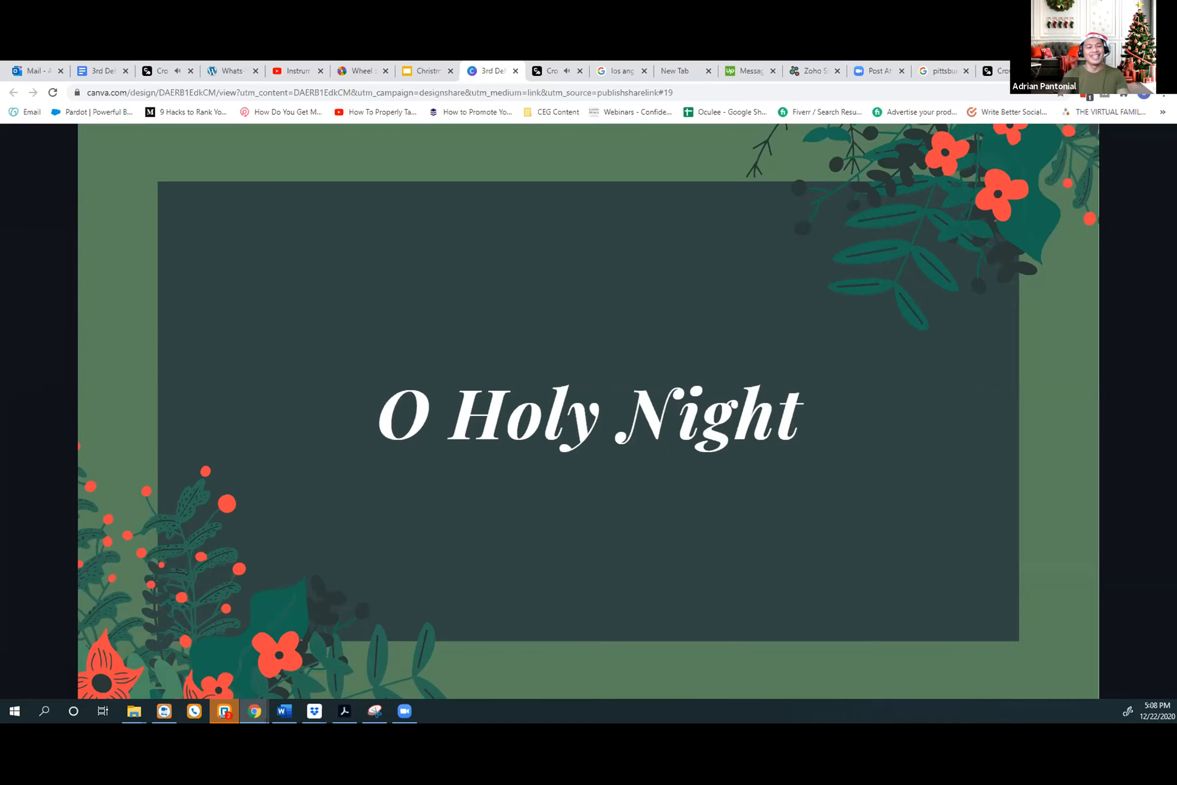
click(1138, 411)
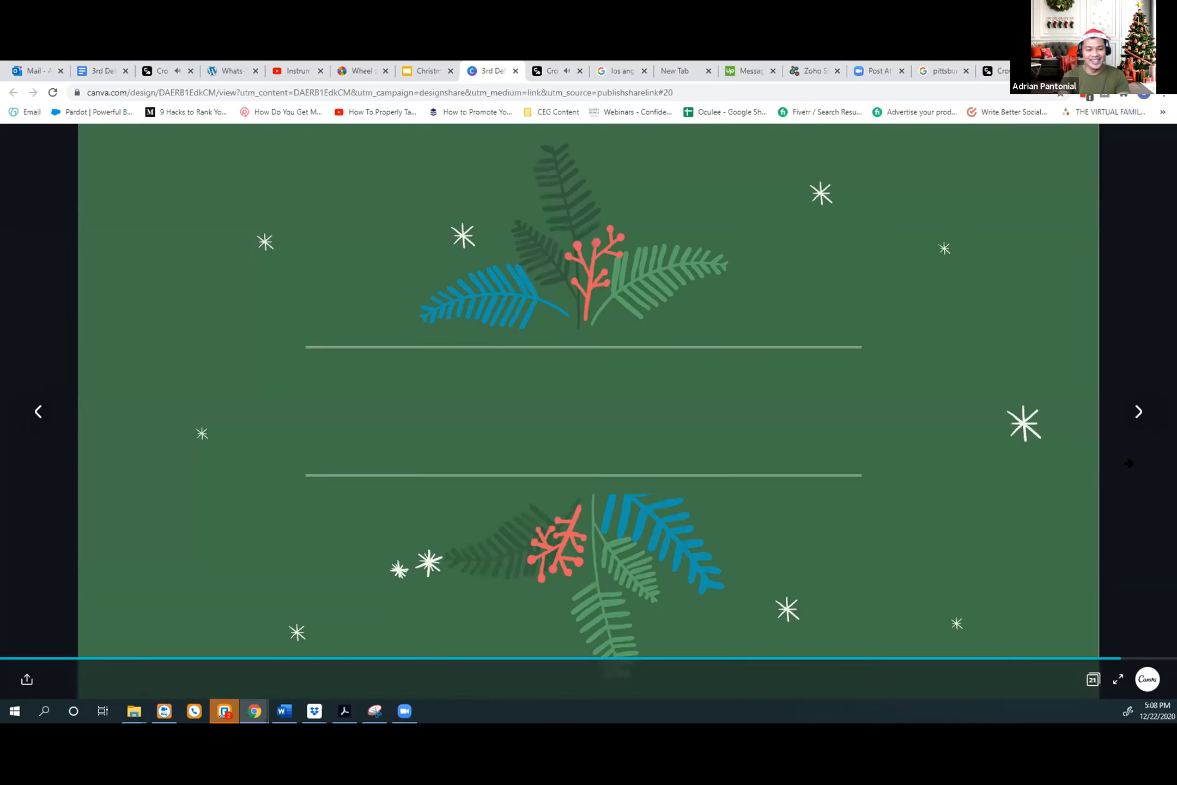